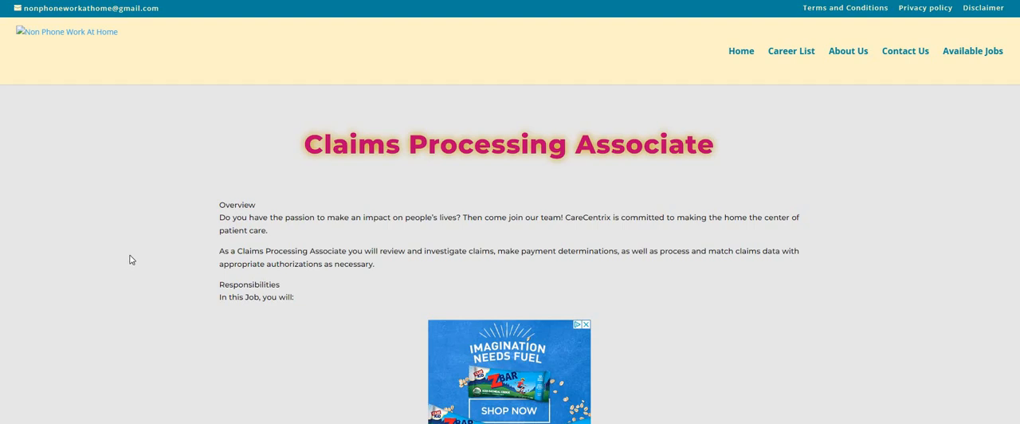
pyautogui.scroll(-3)
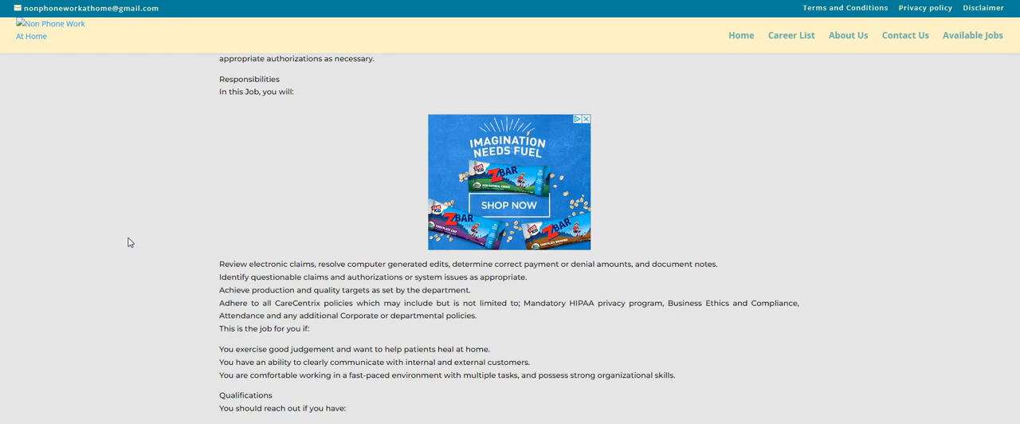
pyautogui.scroll(-3)
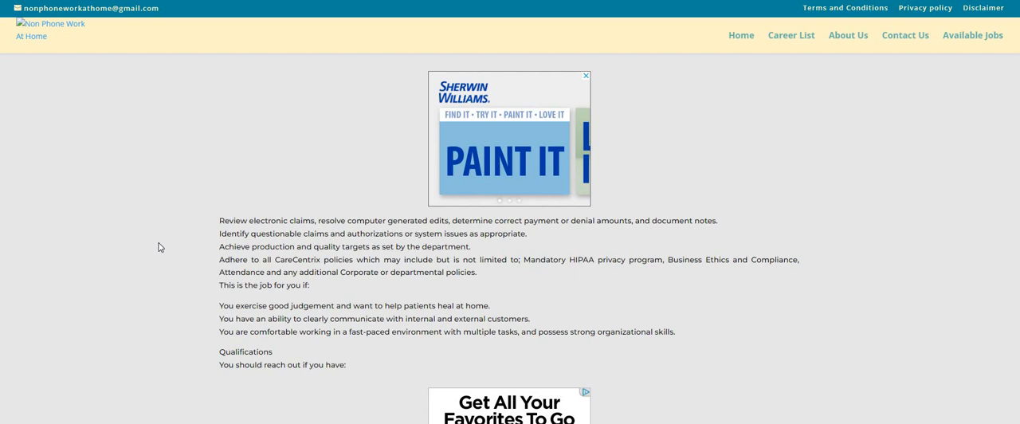
pyautogui.scroll(-3)
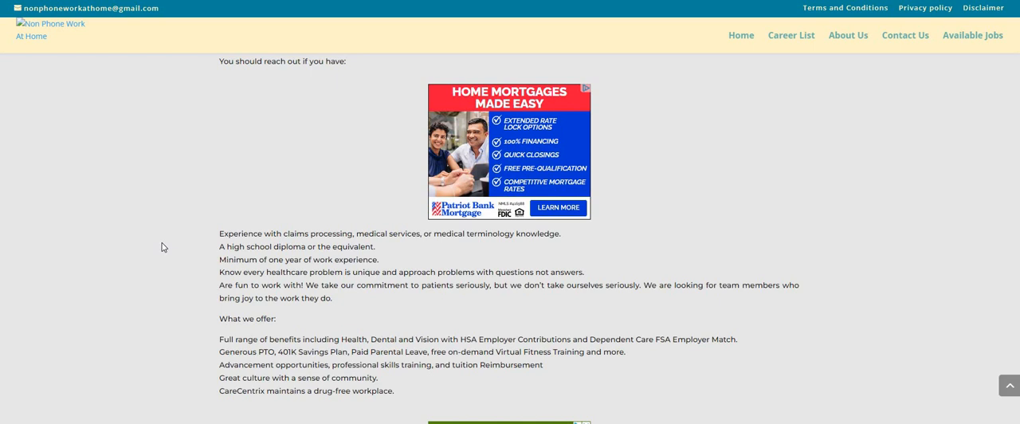
pyautogui.moveTo(148, 255)
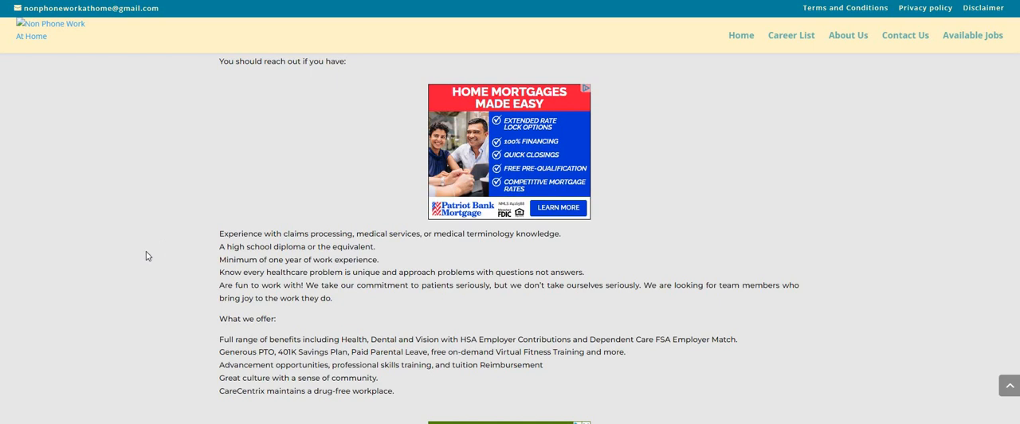